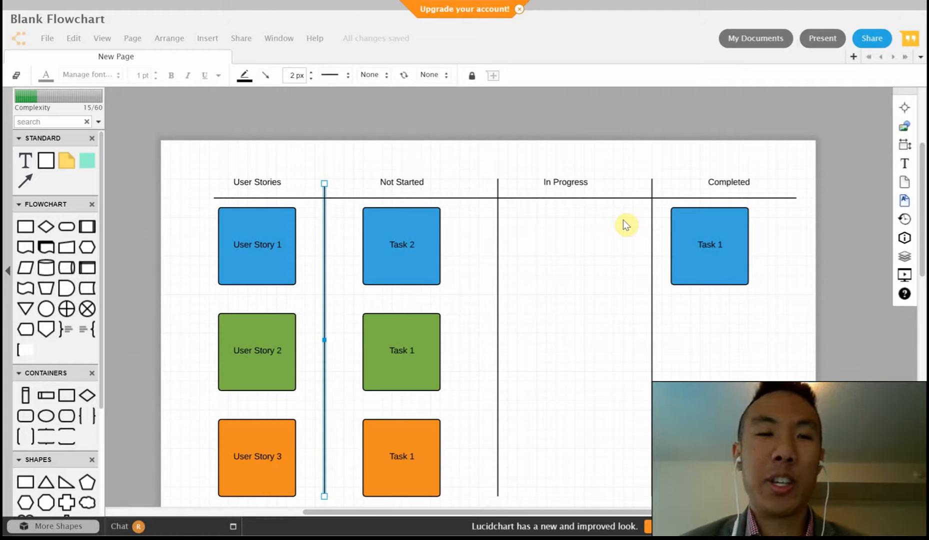
{"action": "mouse_move", "coordinate": [547, 265]}
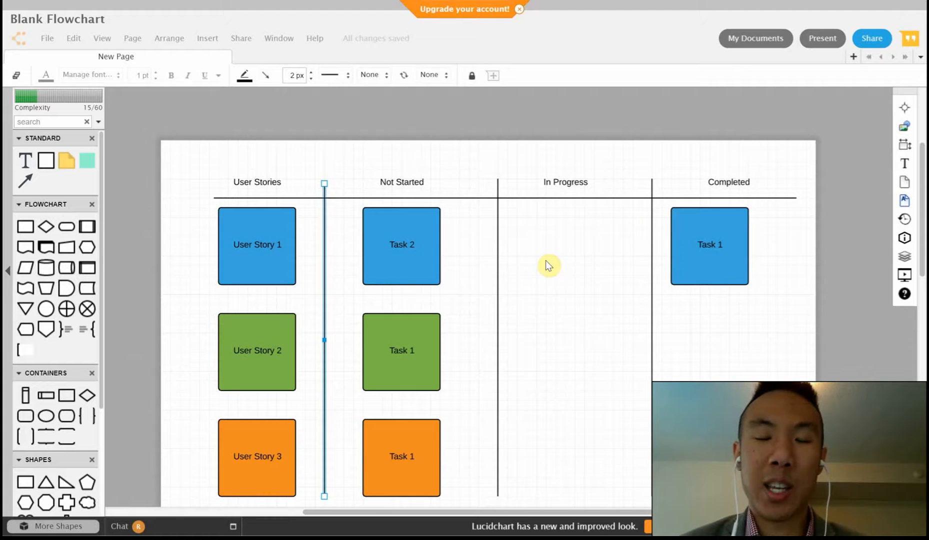
{"action": "mouse_move", "coordinate": [652, 144]}
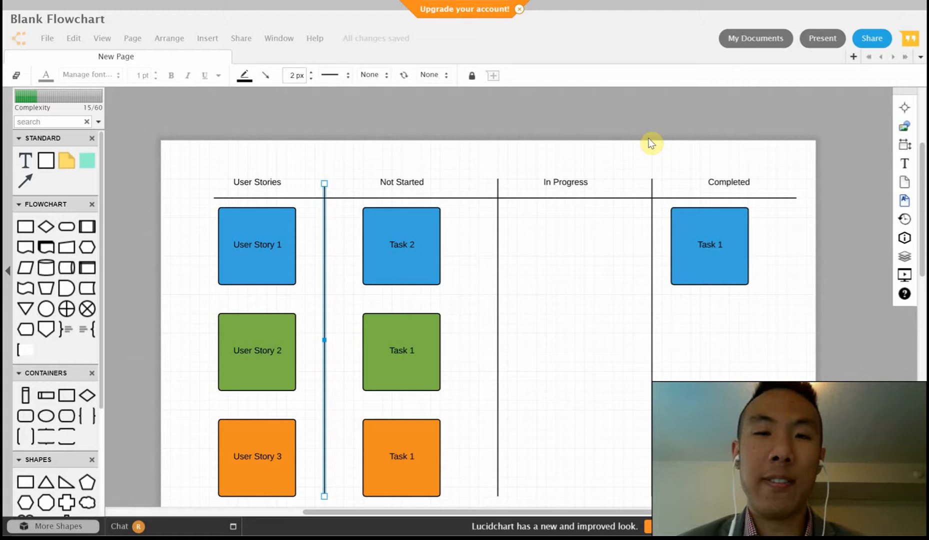
{"action": "mouse_move", "coordinate": [407, 149]}
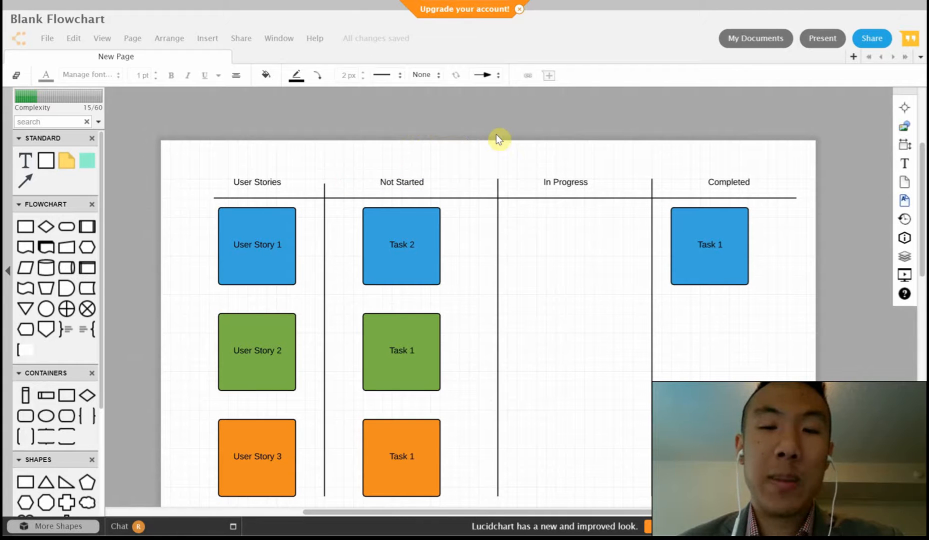
{"action": "mouse_move", "coordinate": [579, 225]}
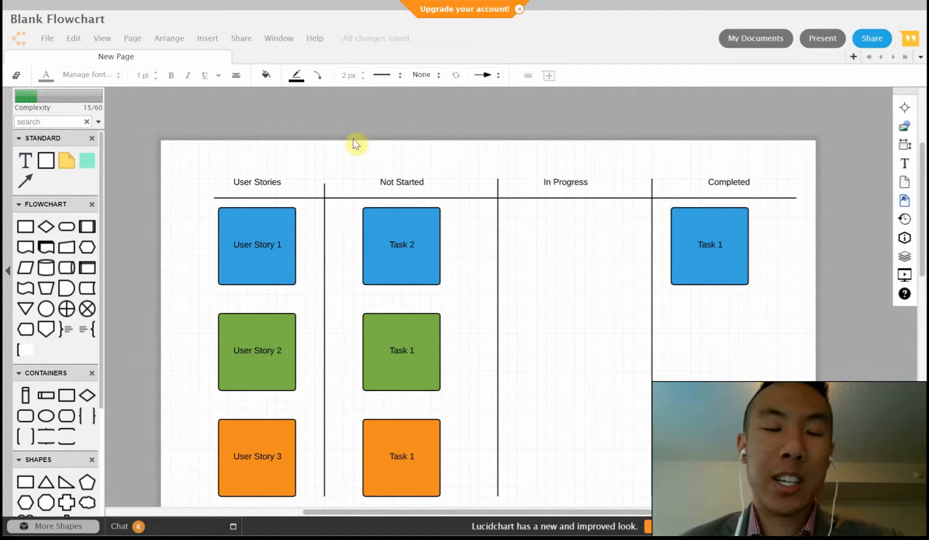
{"action": "mouse_move", "coordinate": [25, 182]}
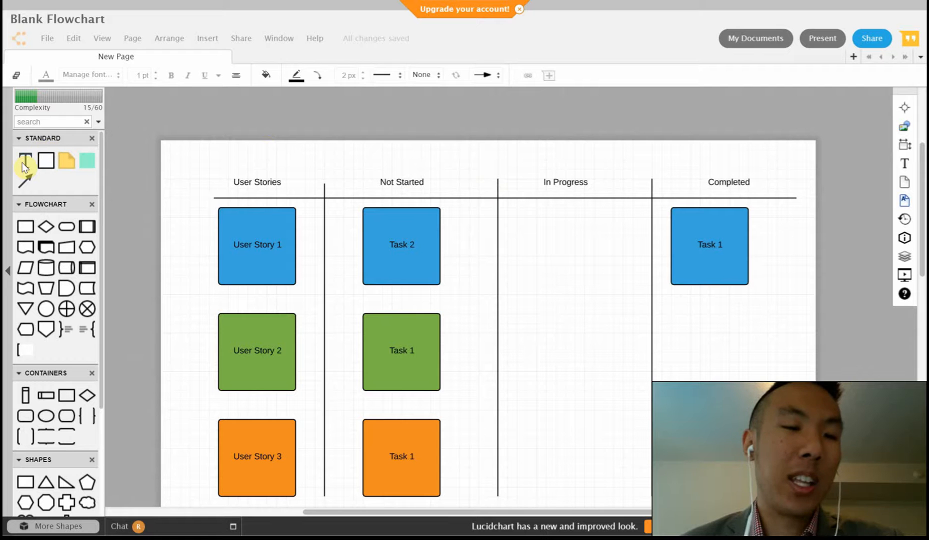
Pick up the Task 2 card to move it into the In Progress column
{"action": "left_click", "coordinate": [257, 182]}
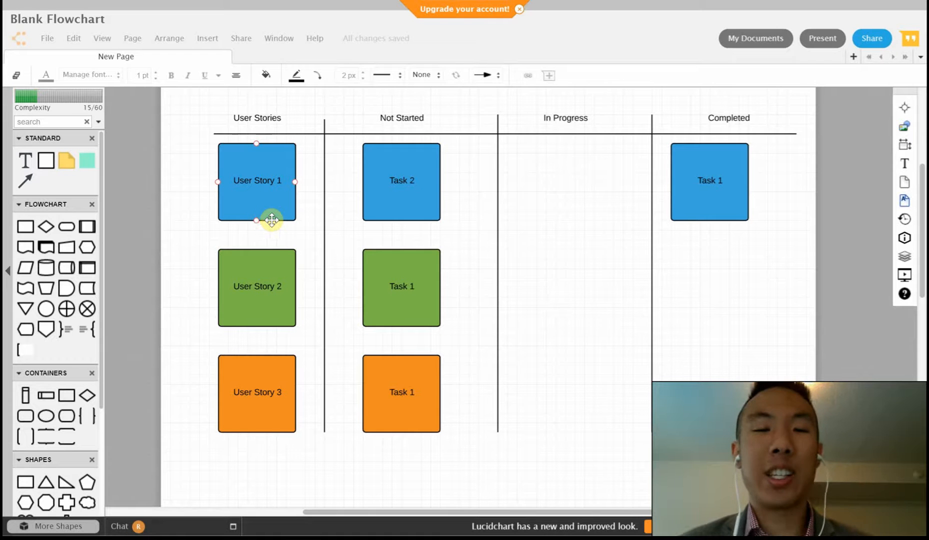
{"action": "left_click", "coordinate": [401, 181]}
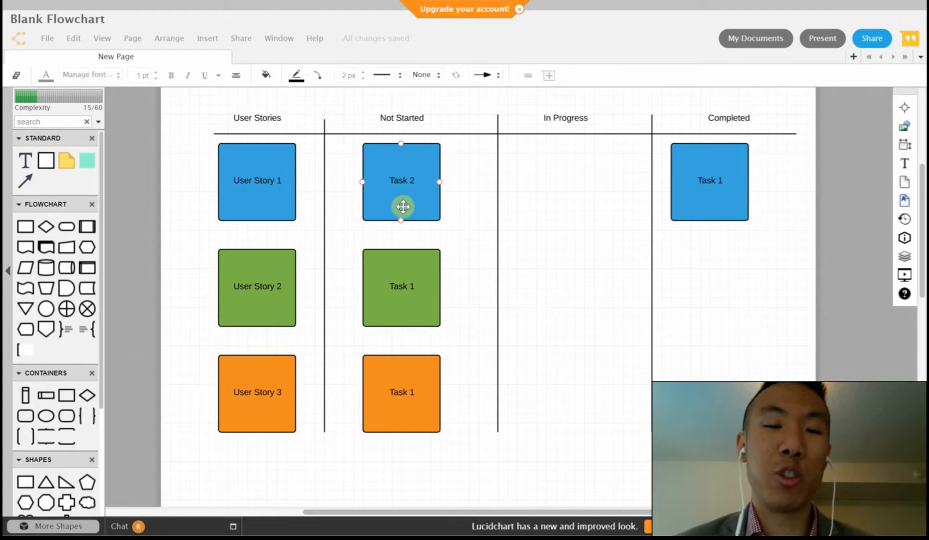
{"action": "mouse_move", "coordinate": [511, 206]}
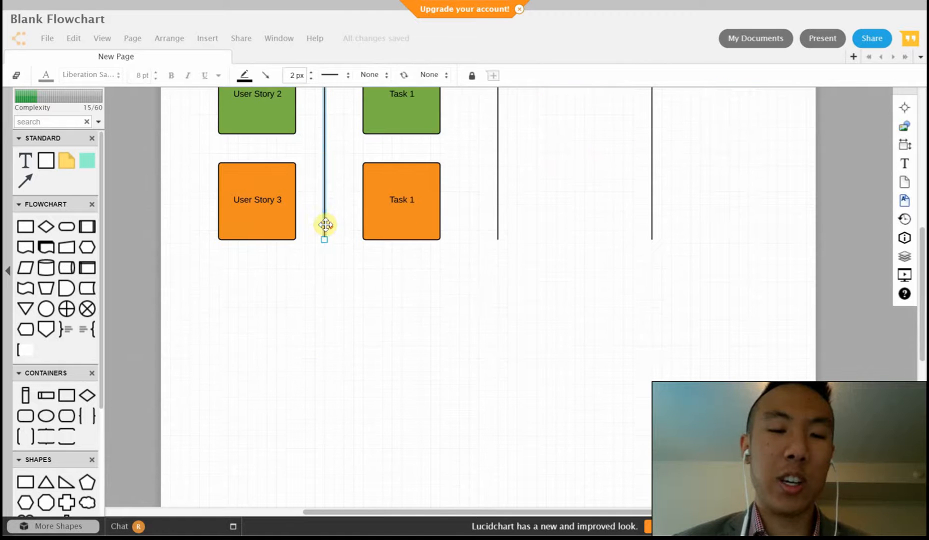
{"action": "mouse_move", "coordinate": [320, 303]}
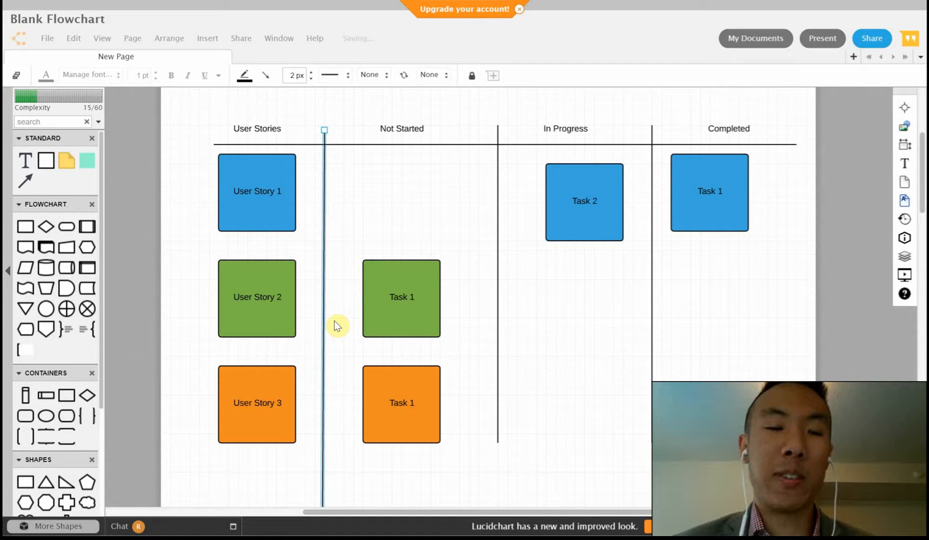
{"action": "left_click", "coordinate": [257, 192]}
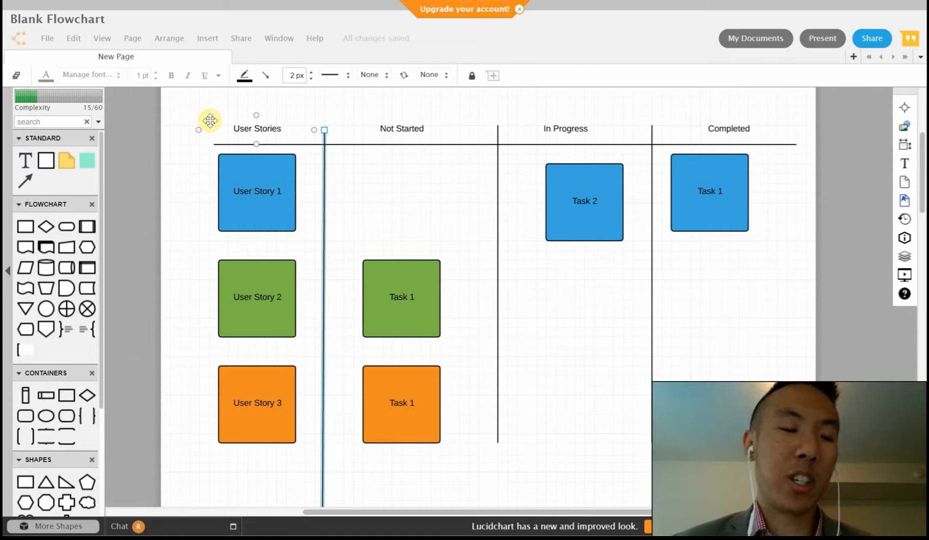
{"action": "mouse_move", "coordinate": [471, 125]}
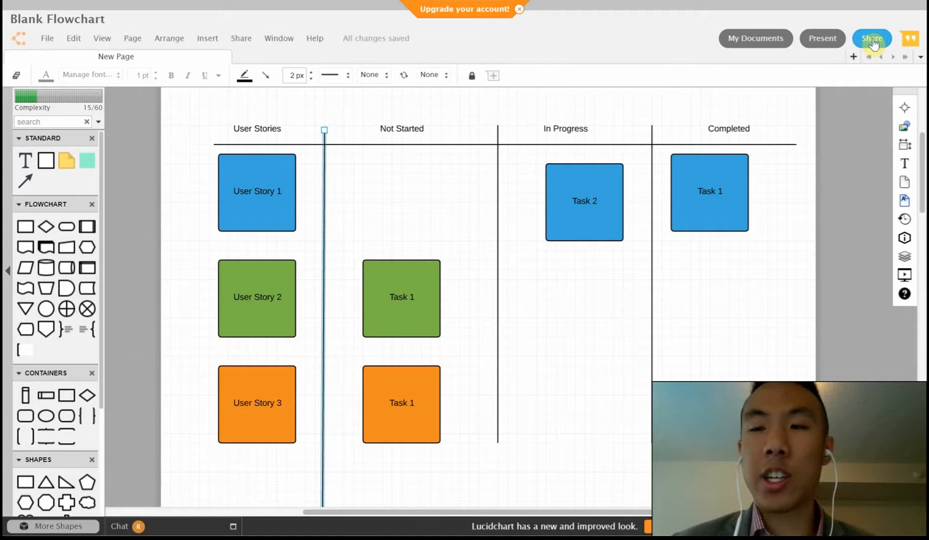
{"action": "left_click", "coordinate": [871, 38]}
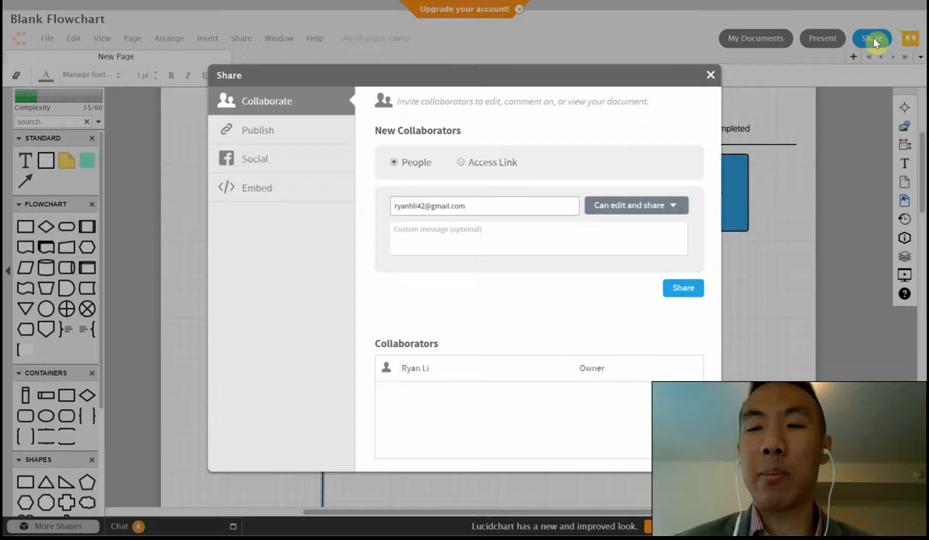
{"action": "left_click", "coordinate": [484, 206]}
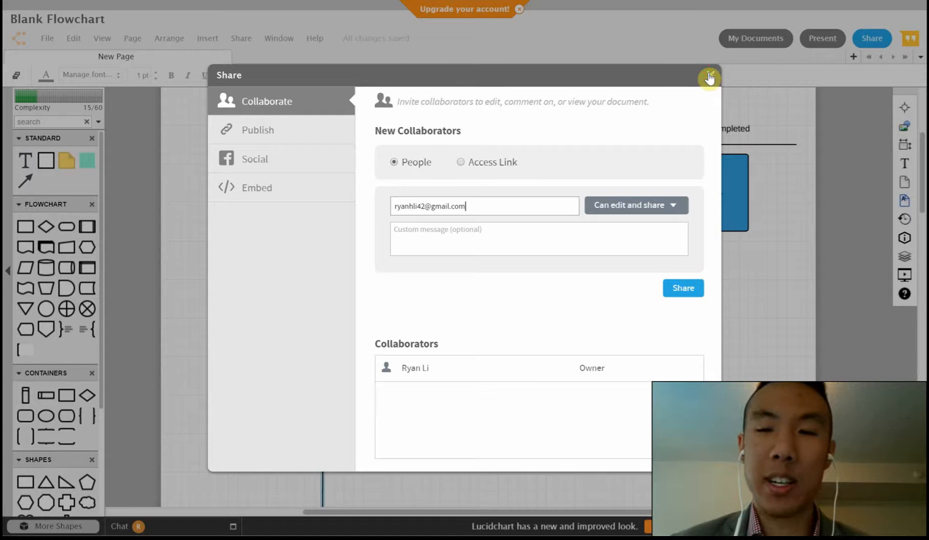
{"action": "left_click", "coordinate": [709, 78]}
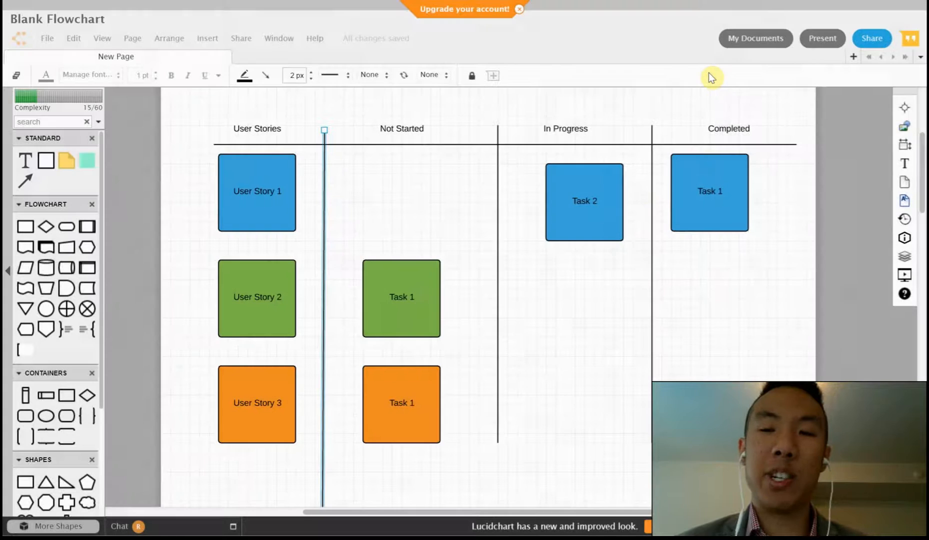